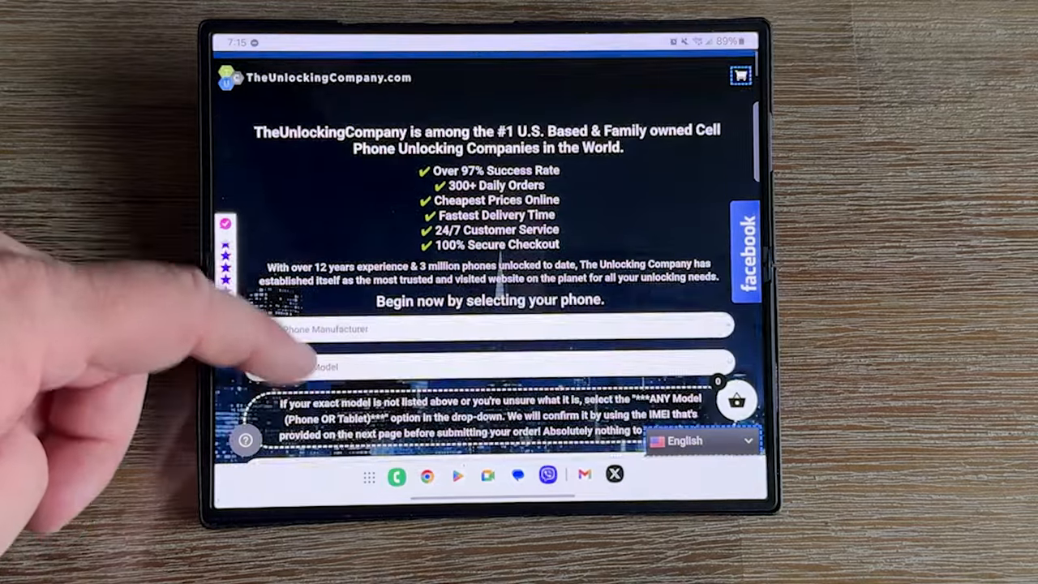
- Choose Samsung from the phone manufacturer dropdown
{"action": "left_click", "coordinate": [486, 329]}
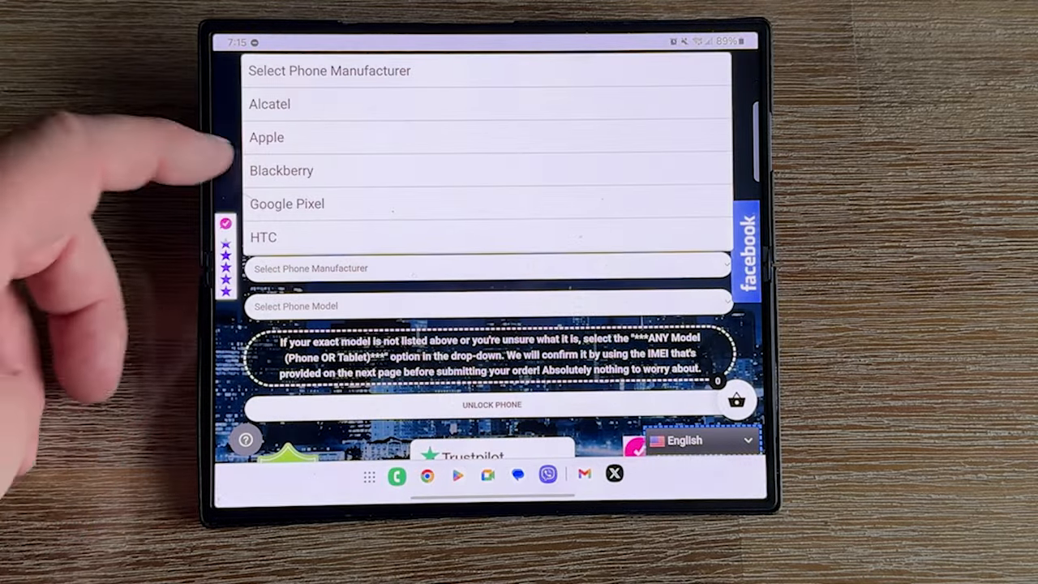
{"action": "scroll", "scroll_direction": "down", "scroll_amount": 3}
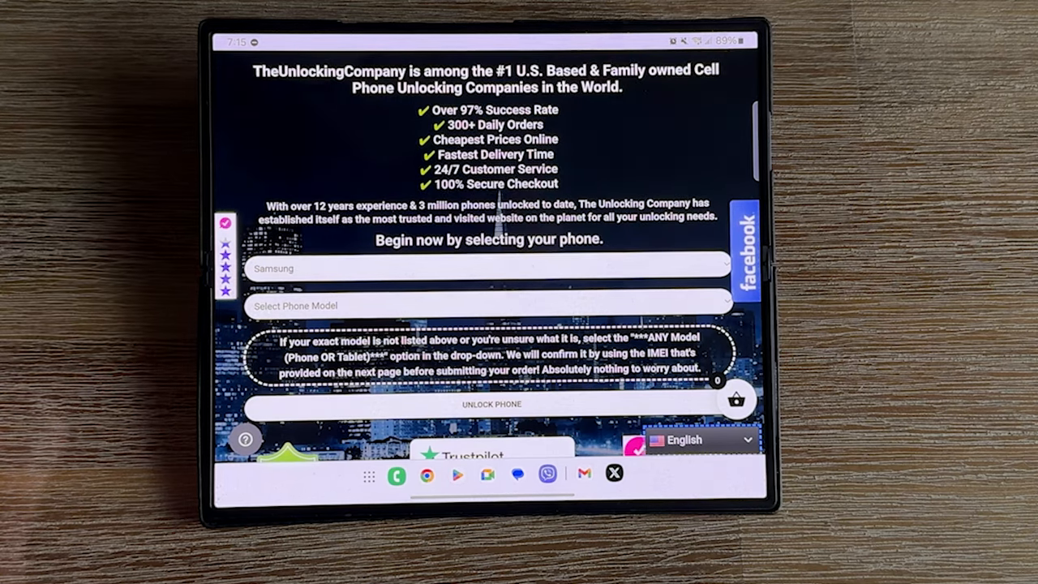
- Pick Galaxy Z Fold 6 5G as the Samsung phone model
{"action": "left_click", "coordinate": [489, 305]}
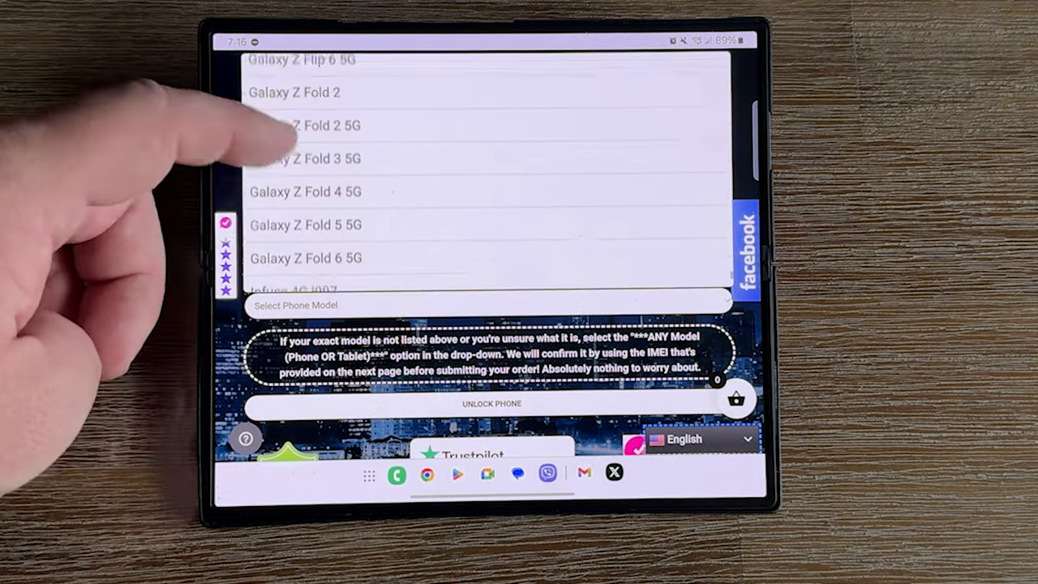
{"action": "left_click", "coordinate": [305, 258]}
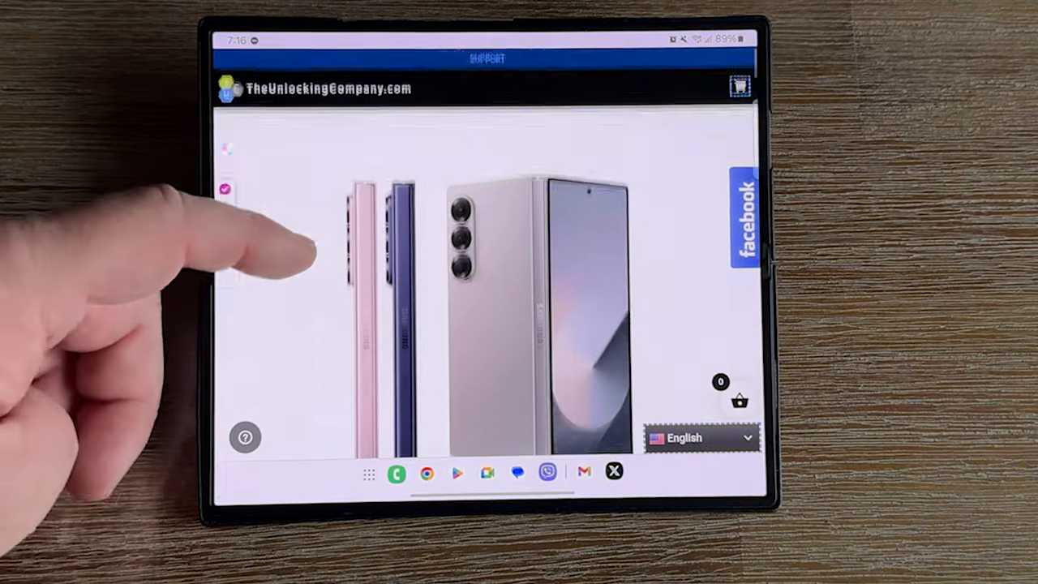
- Scroll down to the 27.99 USD price, delivery time, and Country, Carrier, IMEI fields
{"action": "scroll", "scroll_direction": "down", "scroll_amount": 3}
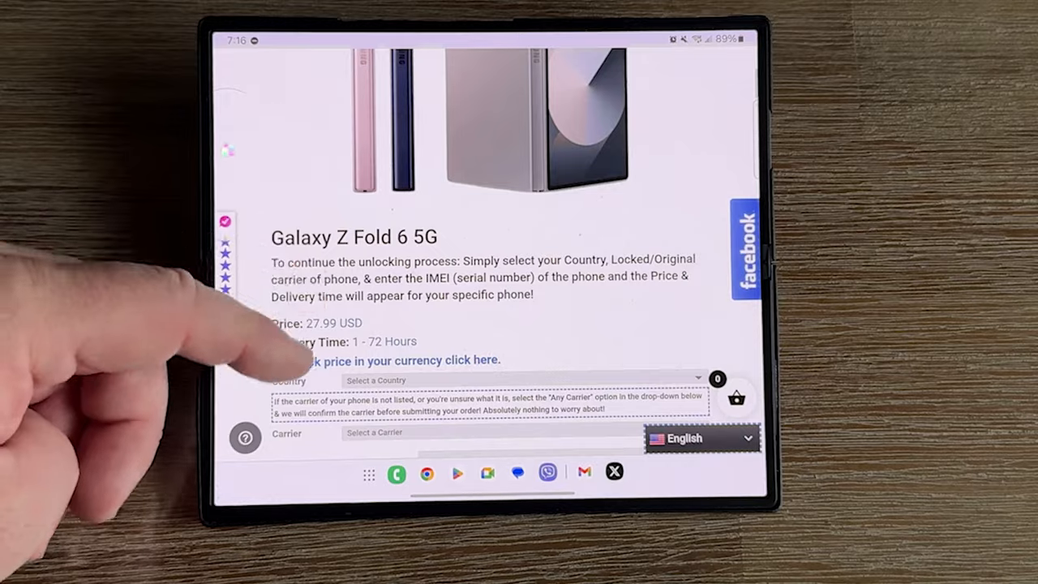
{"action": "scroll", "scroll_direction": "down", "scroll_amount": 3}
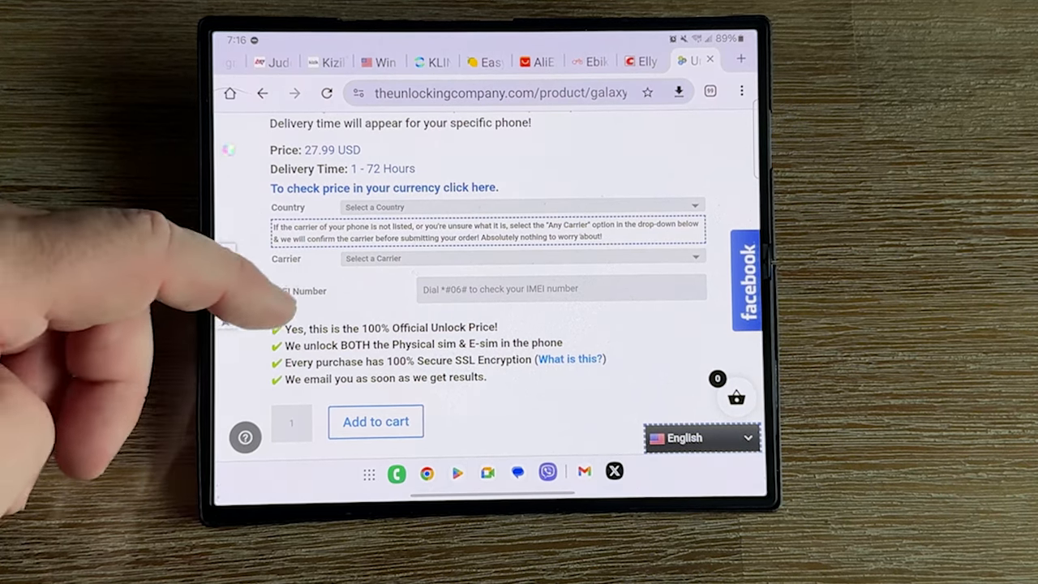
- Scroll past the welcome text and four unlocking steps, then back up to the contact bar
{"action": "scroll", "scroll_direction": "down", "scroll_amount": 3}
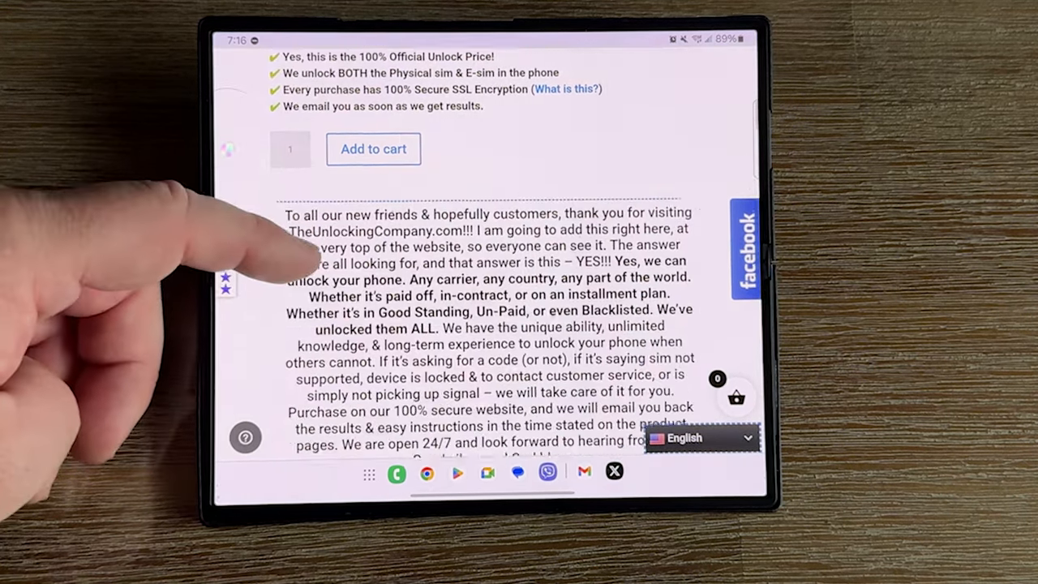
{"action": "scroll", "scroll_direction": "down", "scroll_amount": 3}
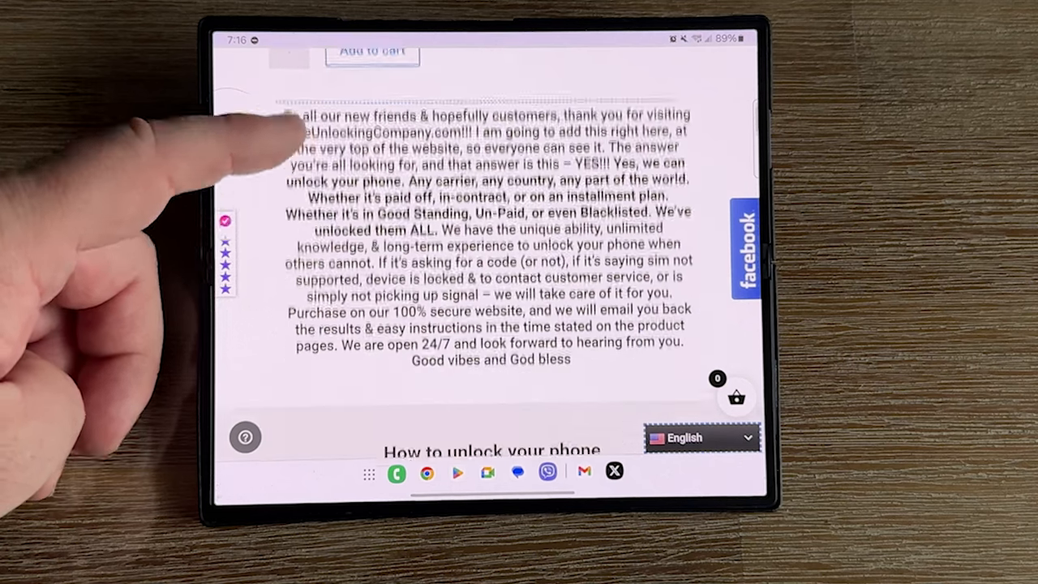
{"action": "scroll", "scroll_direction": "down", "scroll_amount": 3}
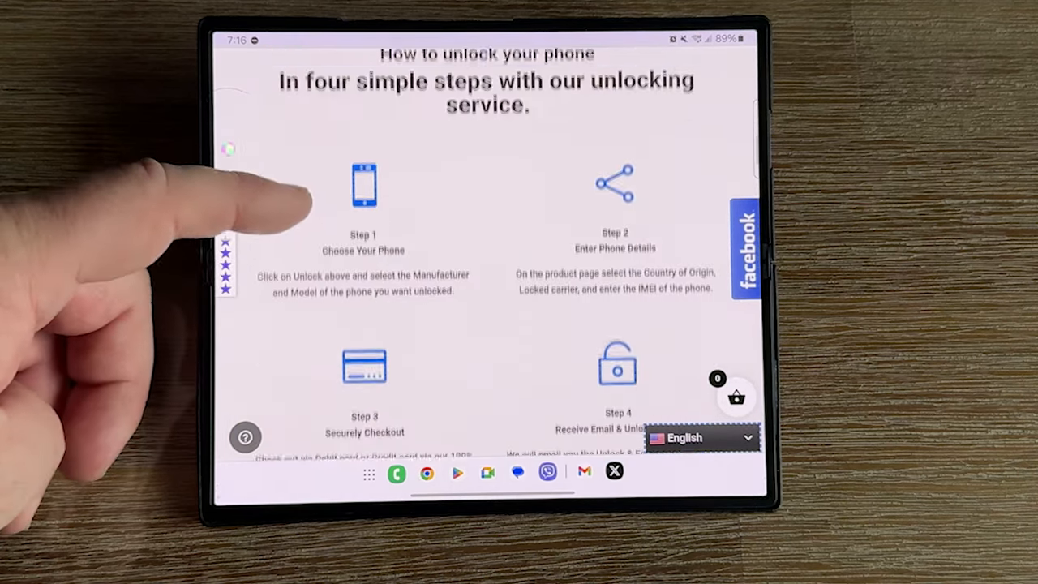
{"action": "scroll", "scroll_direction": "down", "scroll_amount": 3}
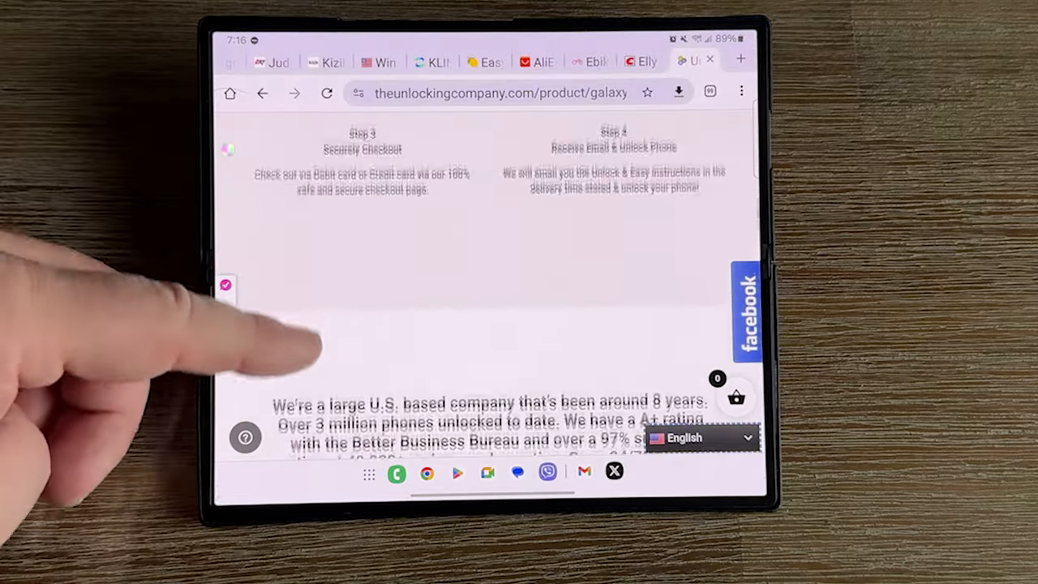
{"action": "scroll", "scroll_direction": "up", "scroll_amount": 3}
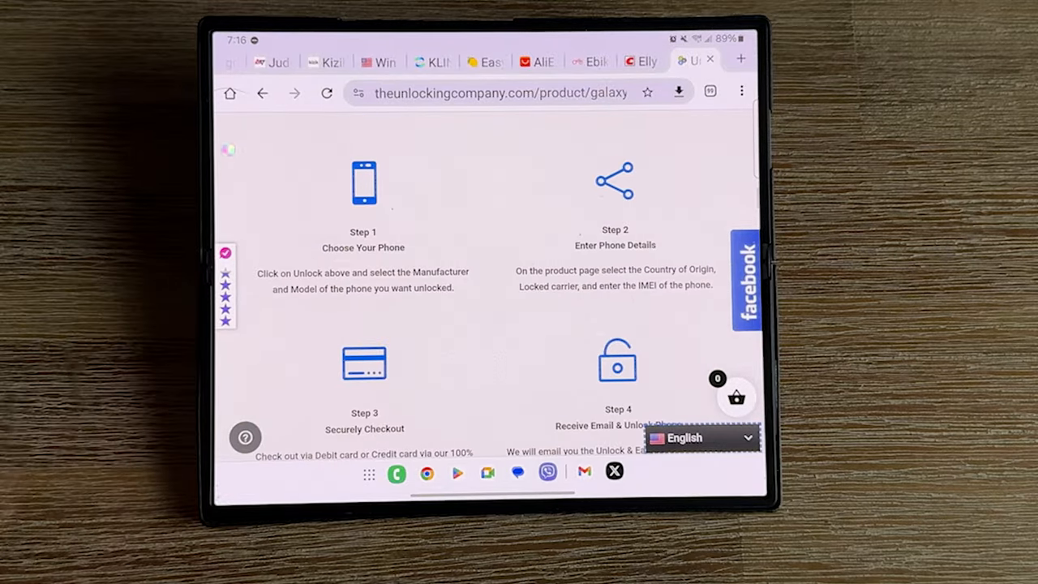
{"action": "scroll", "scroll_direction": "up", "scroll_amount": 3}
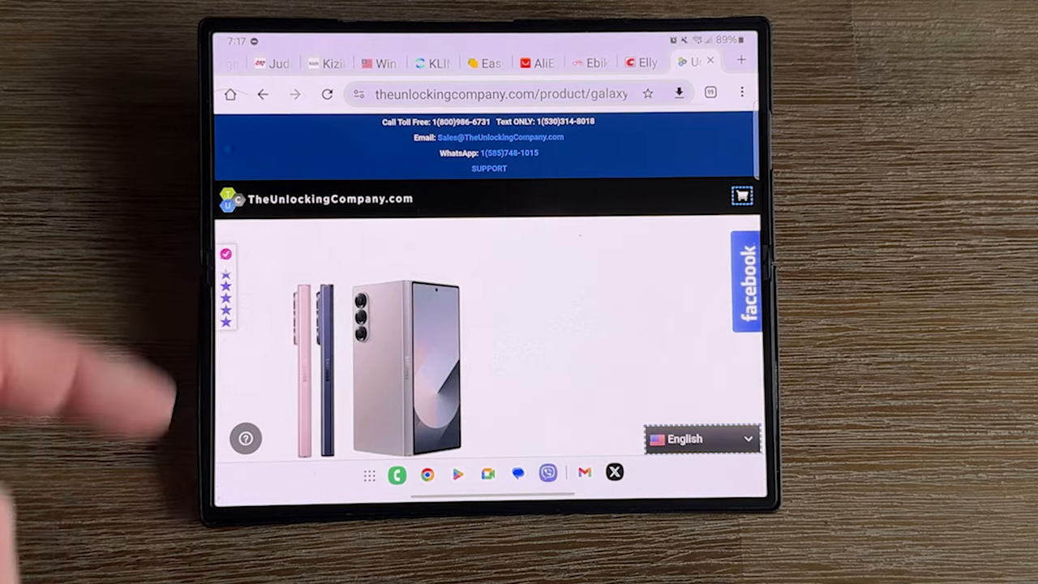